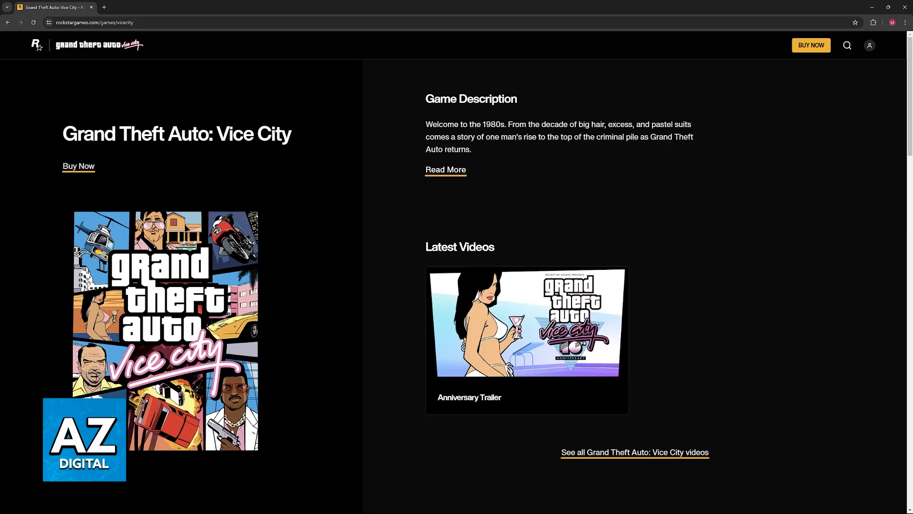
- Scroll through Rockstar's Grand Theft Auto: Vice City page and back to the top
scroll("down", 3)
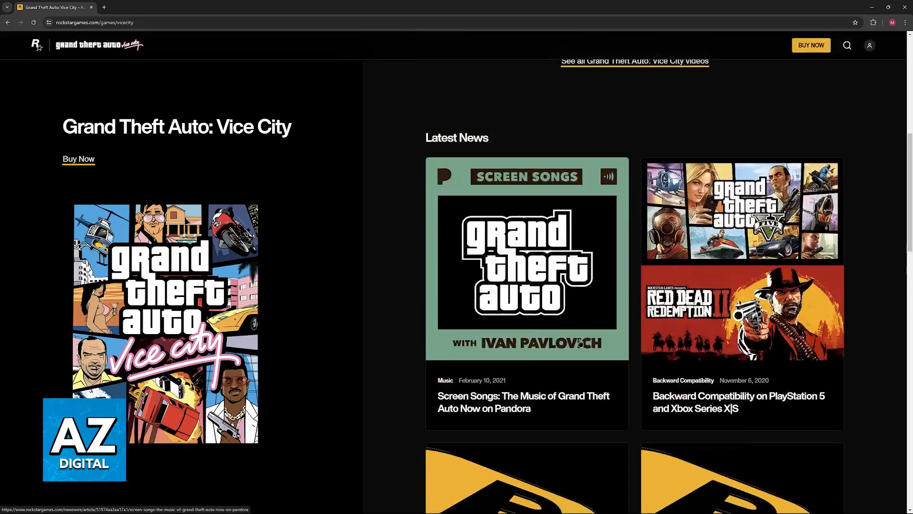
scroll("up", 3)
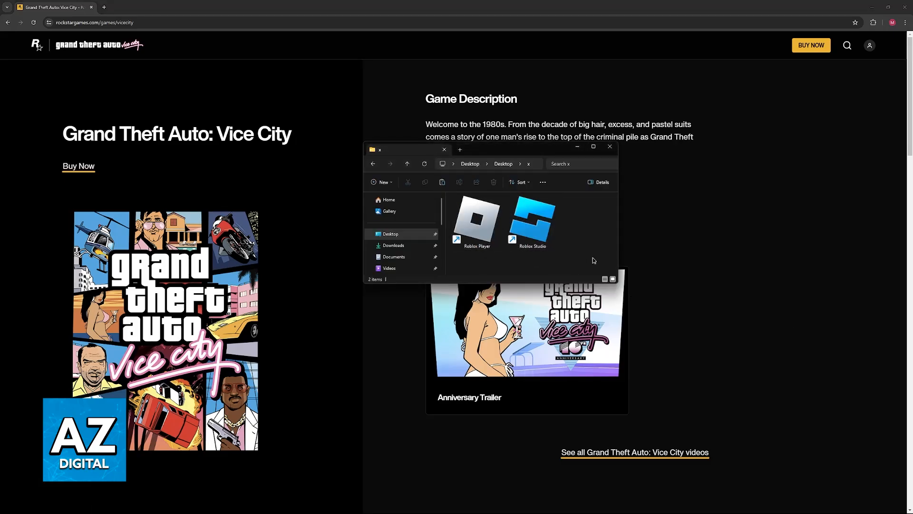
- Show the Roblox Player shortcut's Properties on the Compatibility settings
right_click(477, 222)
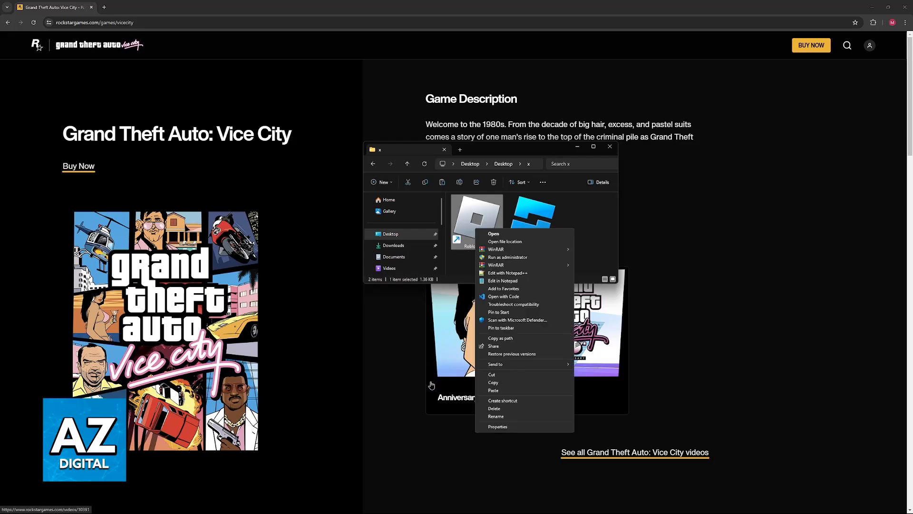
left_click(498, 426)
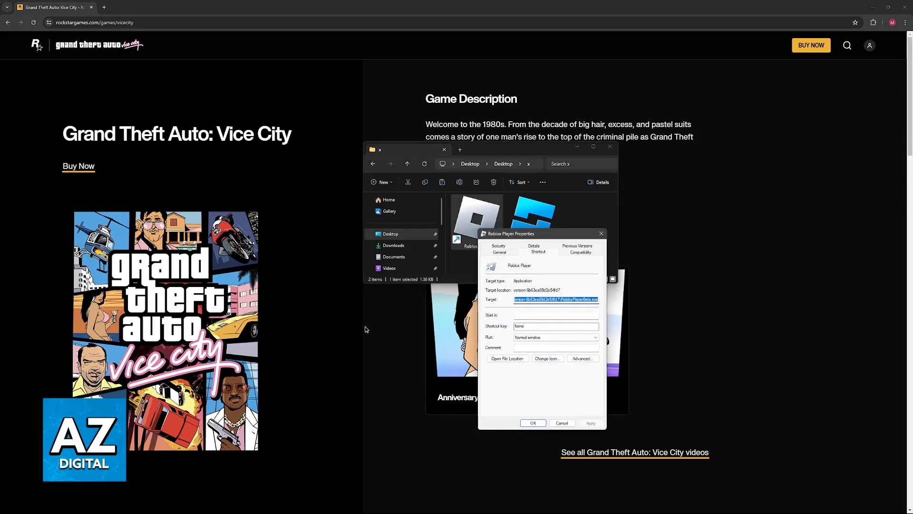
left_click(581, 252)
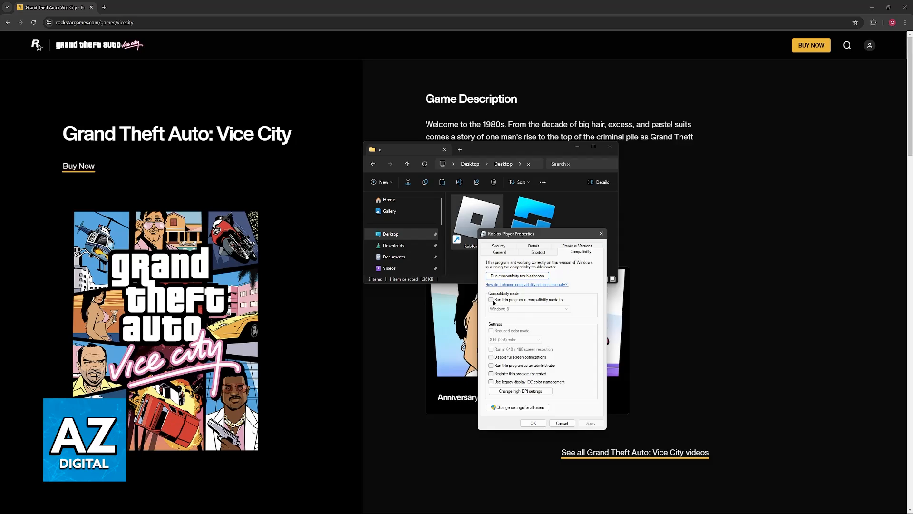
left_click(491, 300)
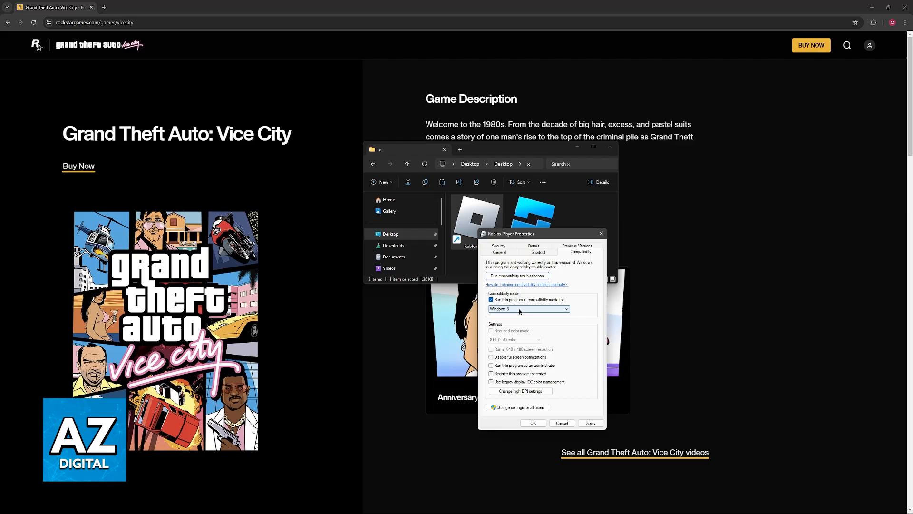
left_click(529, 308)
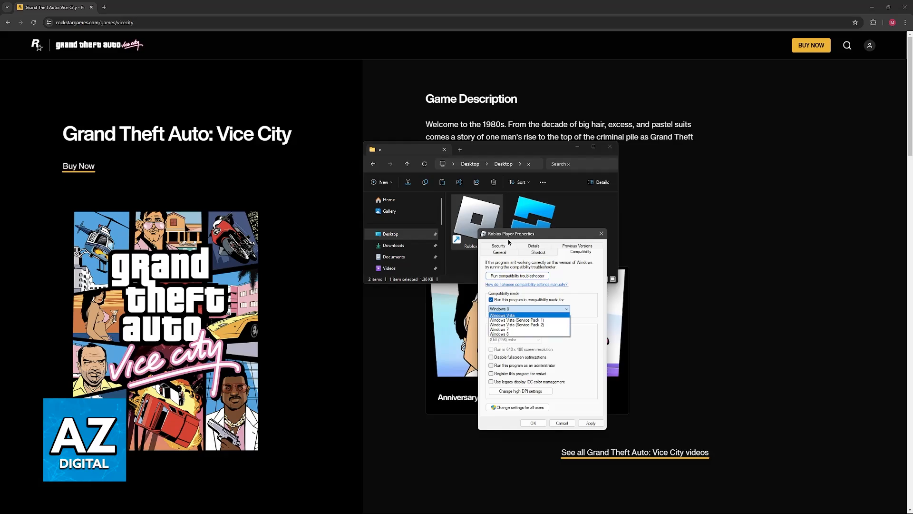
mouse_move(525, 325)
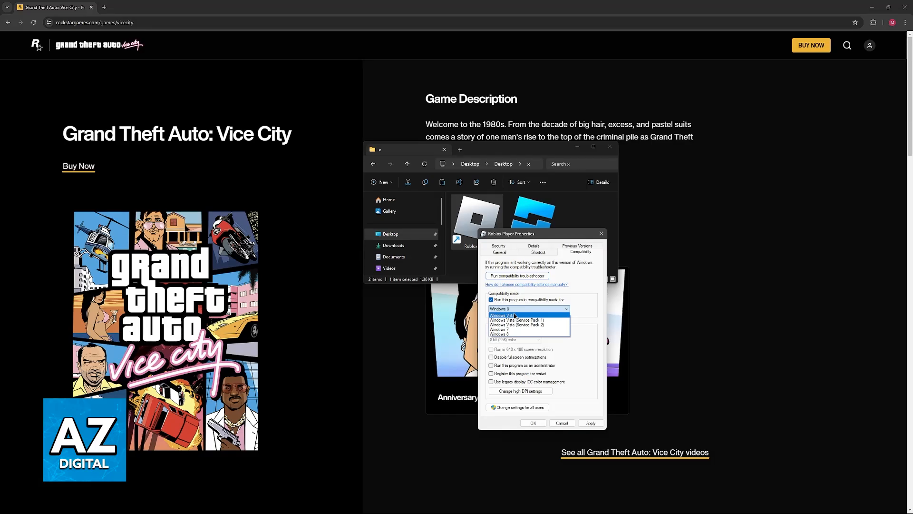
left_click(515, 315)
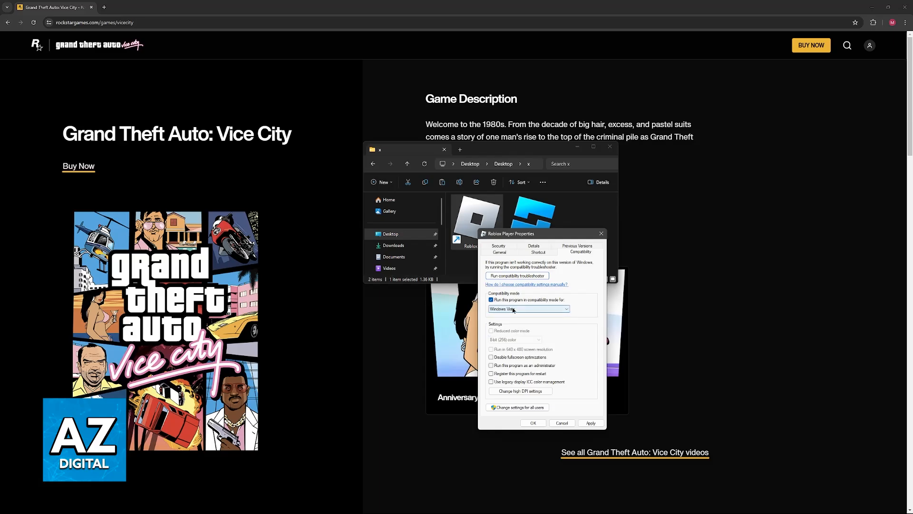
left_click(528, 308)
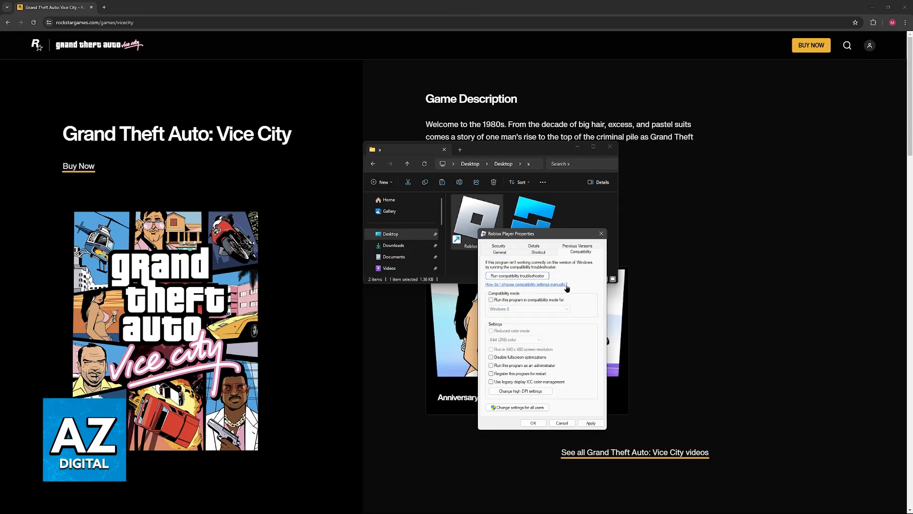
left_click(491, 300)
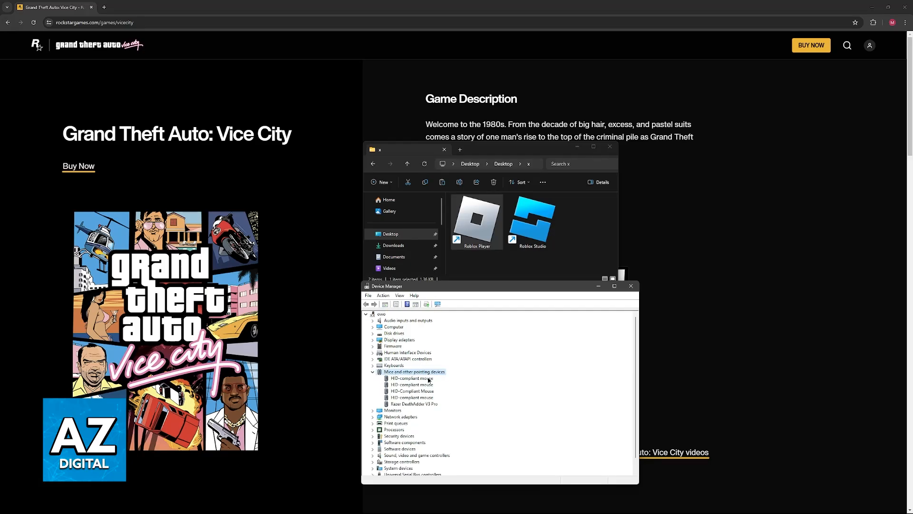
- Select the first HID-compliant mouse and bring up its device actions
left_click(411, 390)
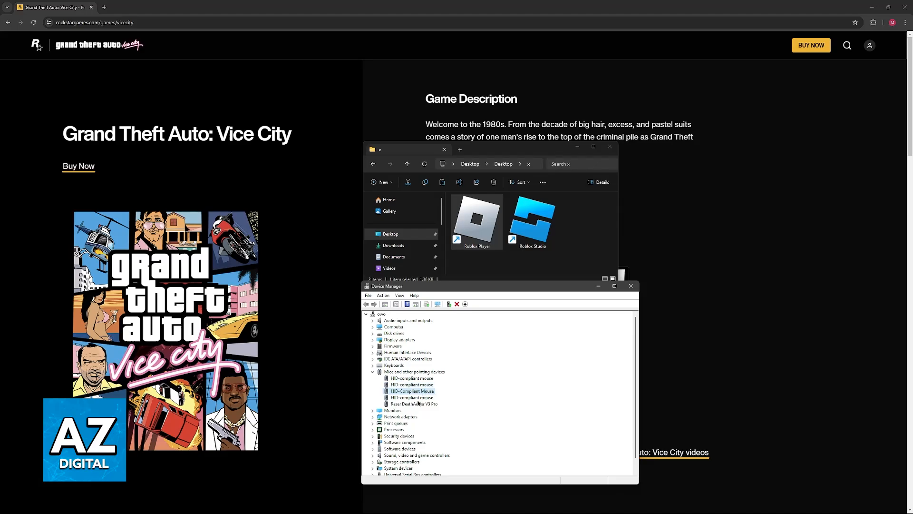
right_click(411, 378)
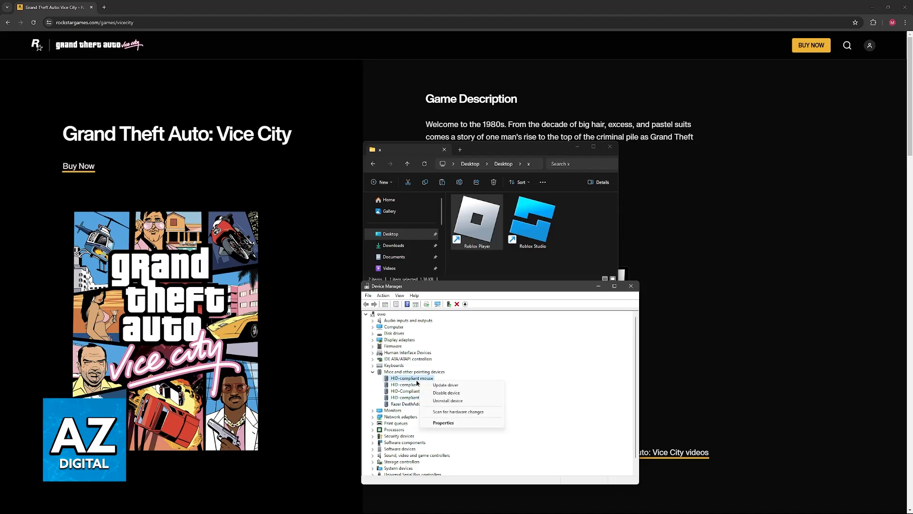
- Start Update driver for the HID-compliant mouse, then cancel the wizard
left_click(445, 384)
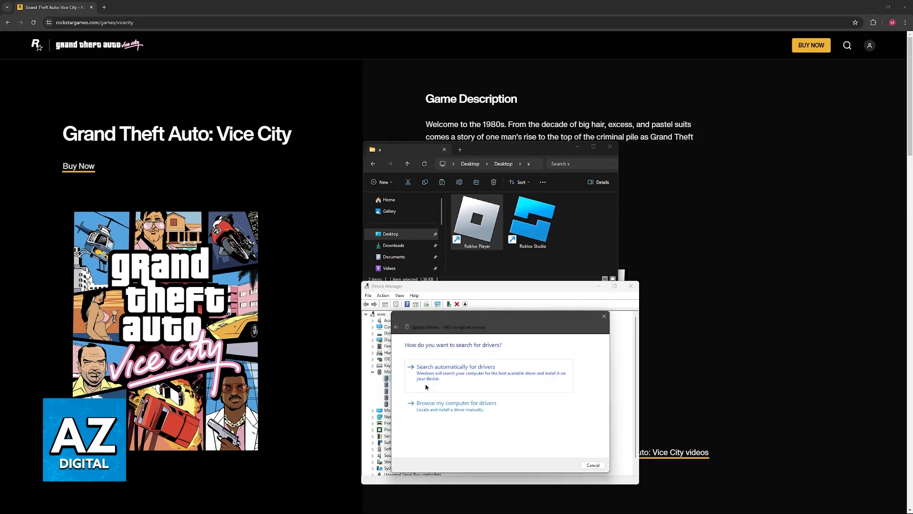
left_click(592, 465)
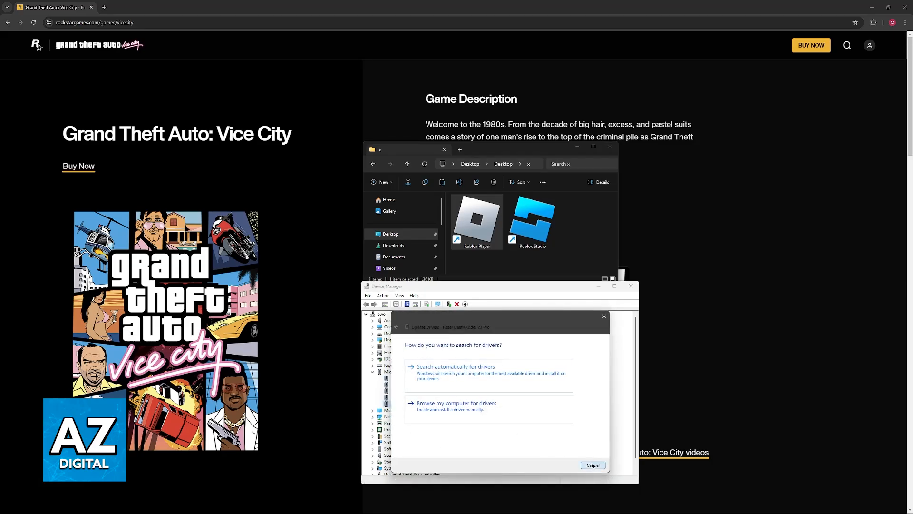
left_click(592, 464)
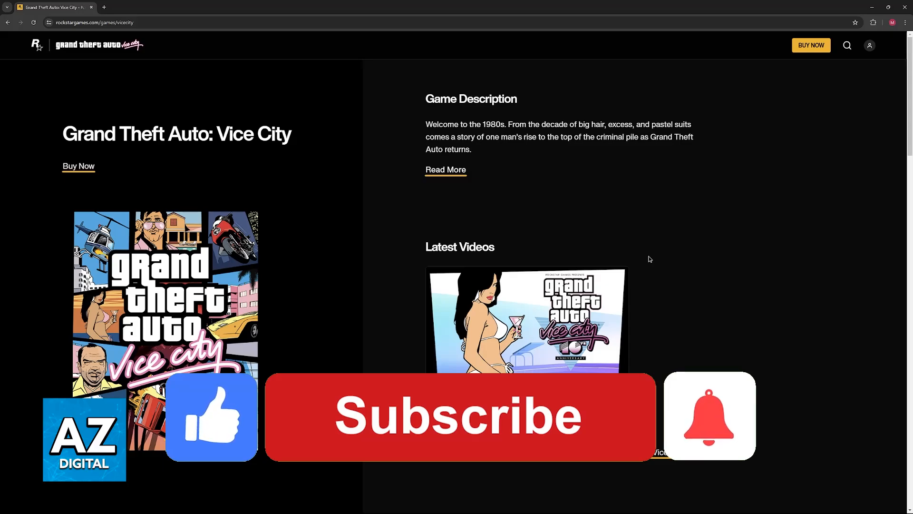
left_click(458, 417)
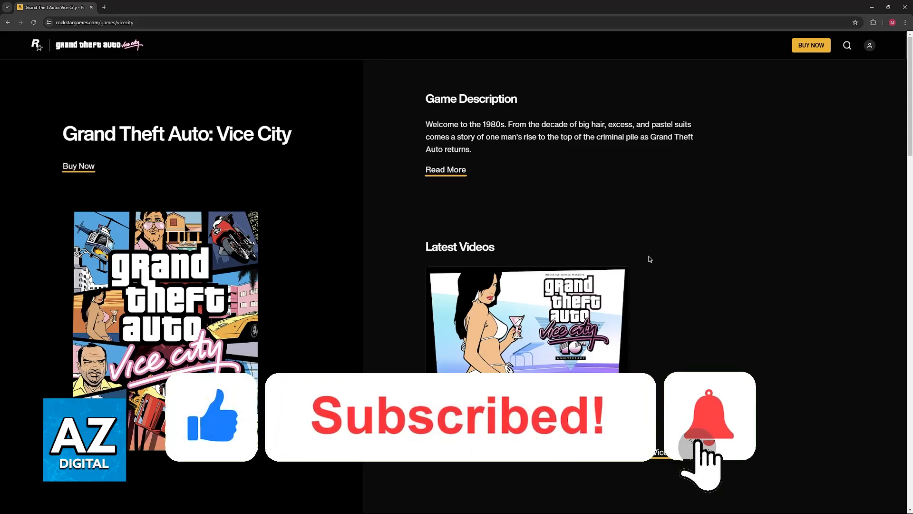
left_click(709, 416)
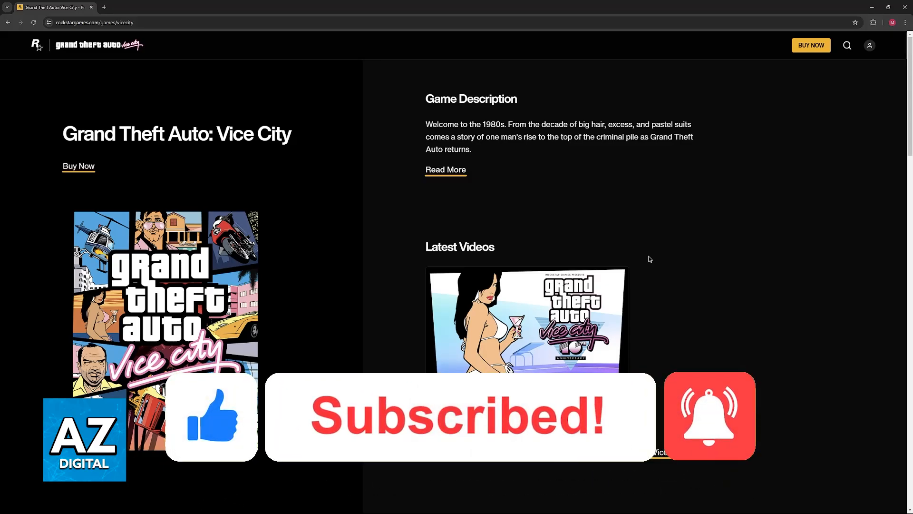